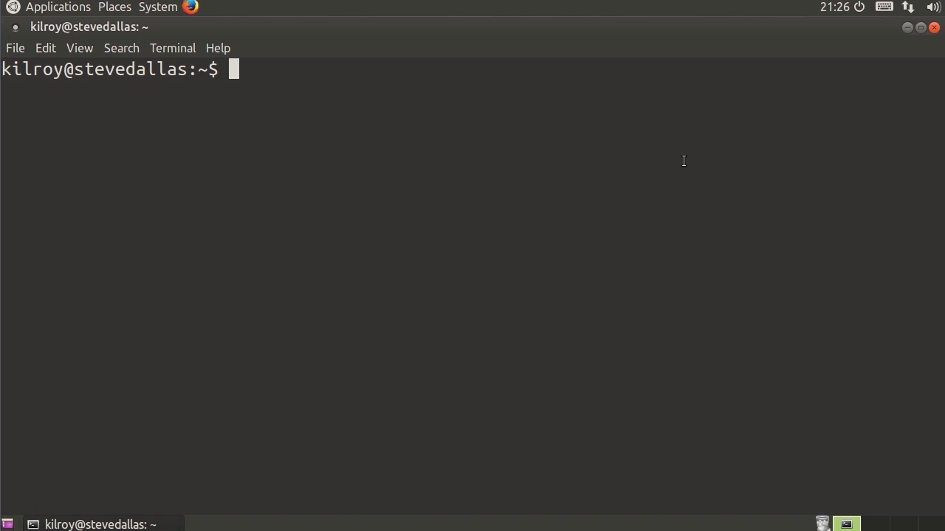
Run 'sudo lspci' to print the full PCI device list
text(sudo lspci)
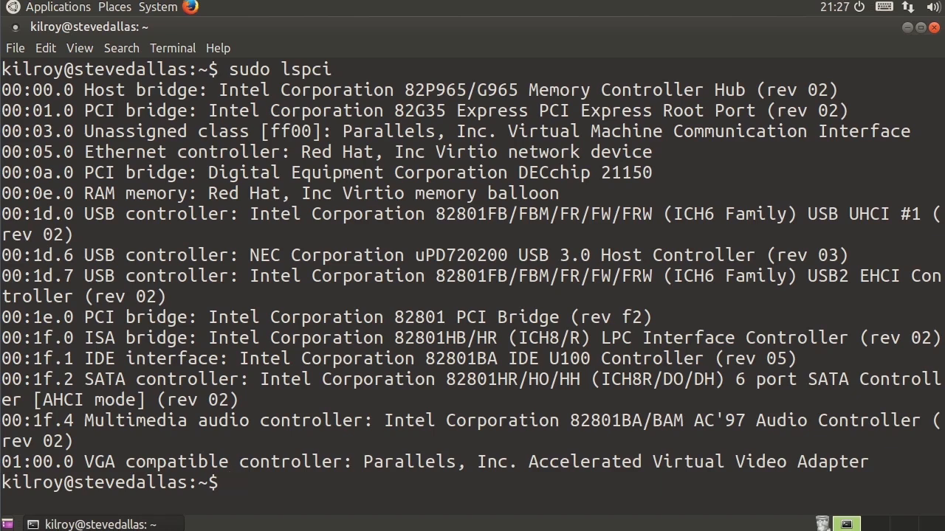
mouse_move(360, 471)
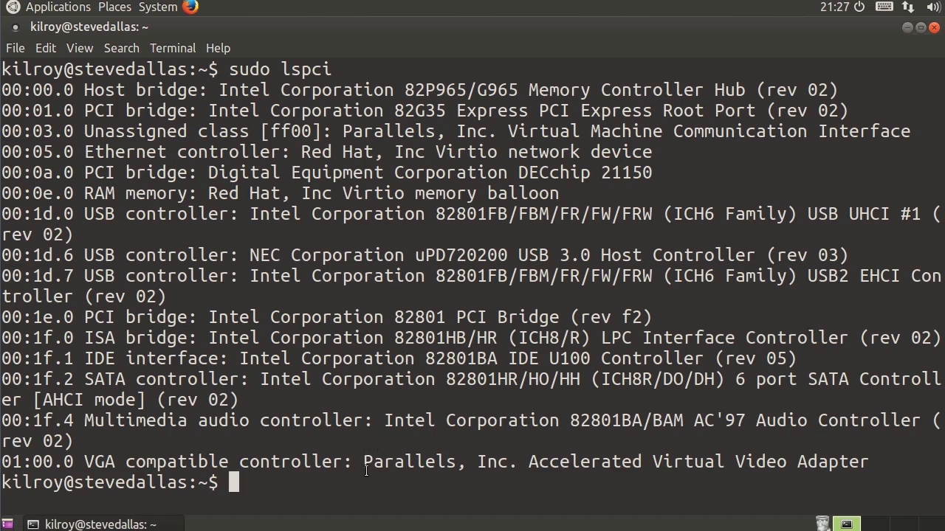
drag(363, 461, 869, 461)
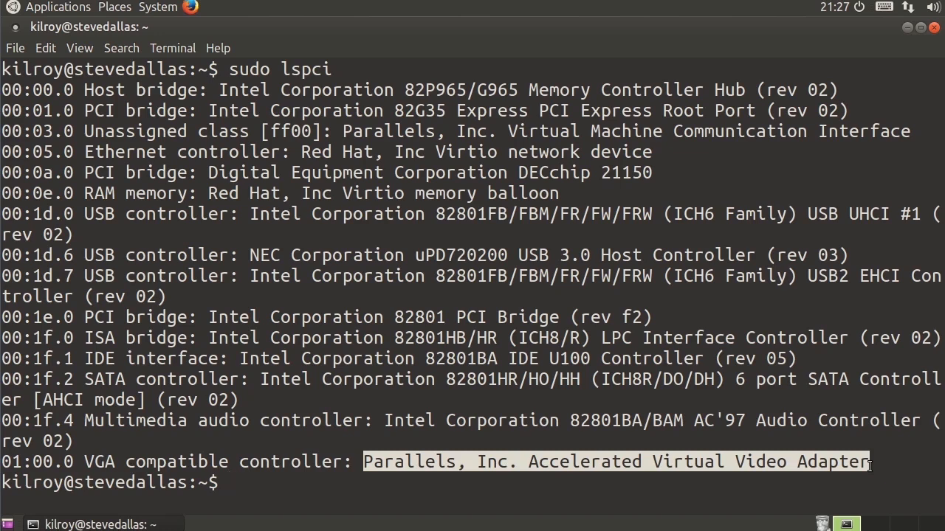
text(clear)
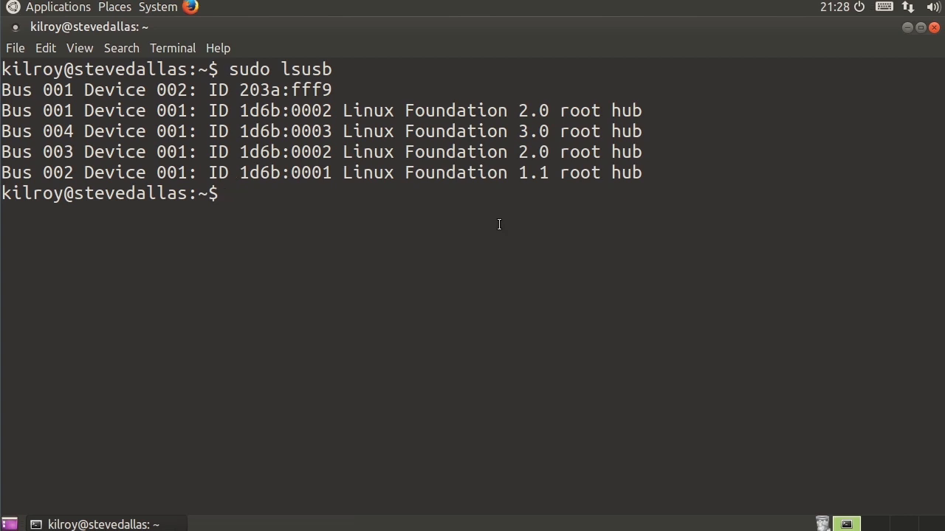
Rerun 'sudo lsusb' and highlight the new SanDisk Corp. Cruzer entry
text(sudo lsusb)
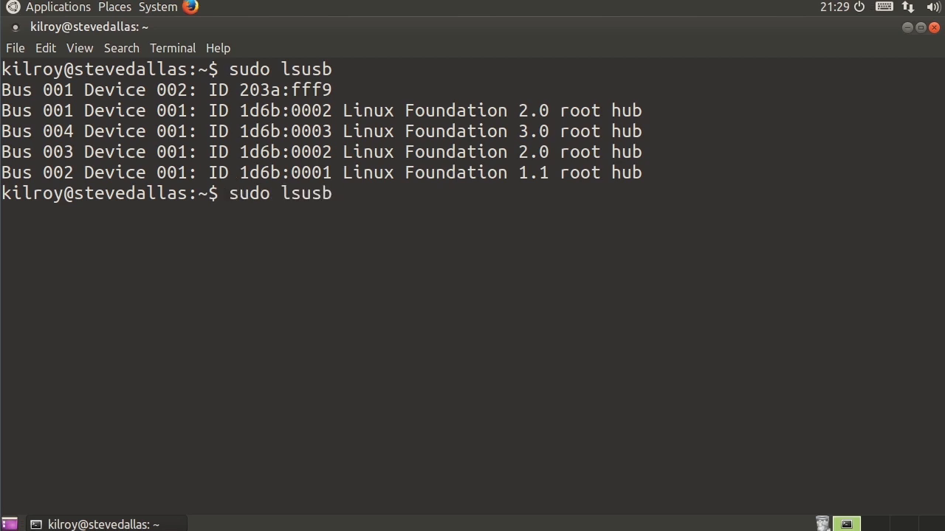
key(Return)
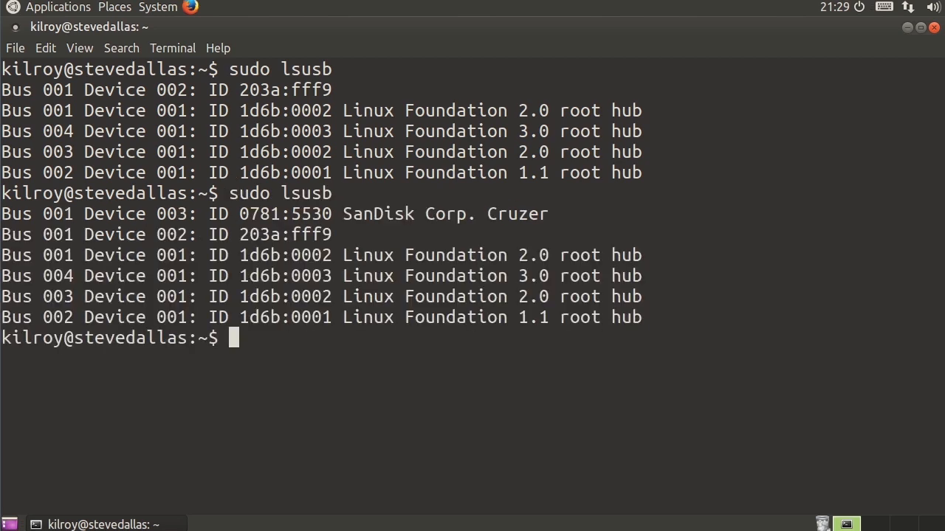
double_click(442, 214)
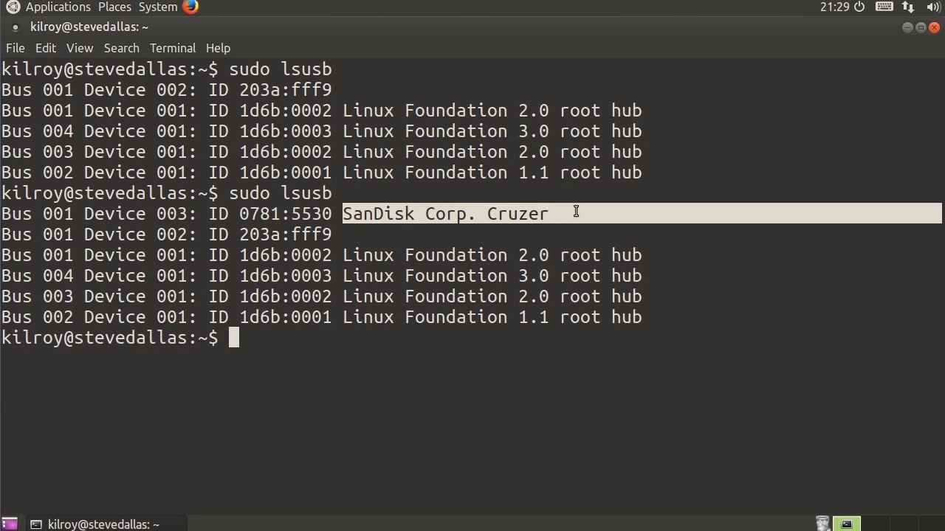